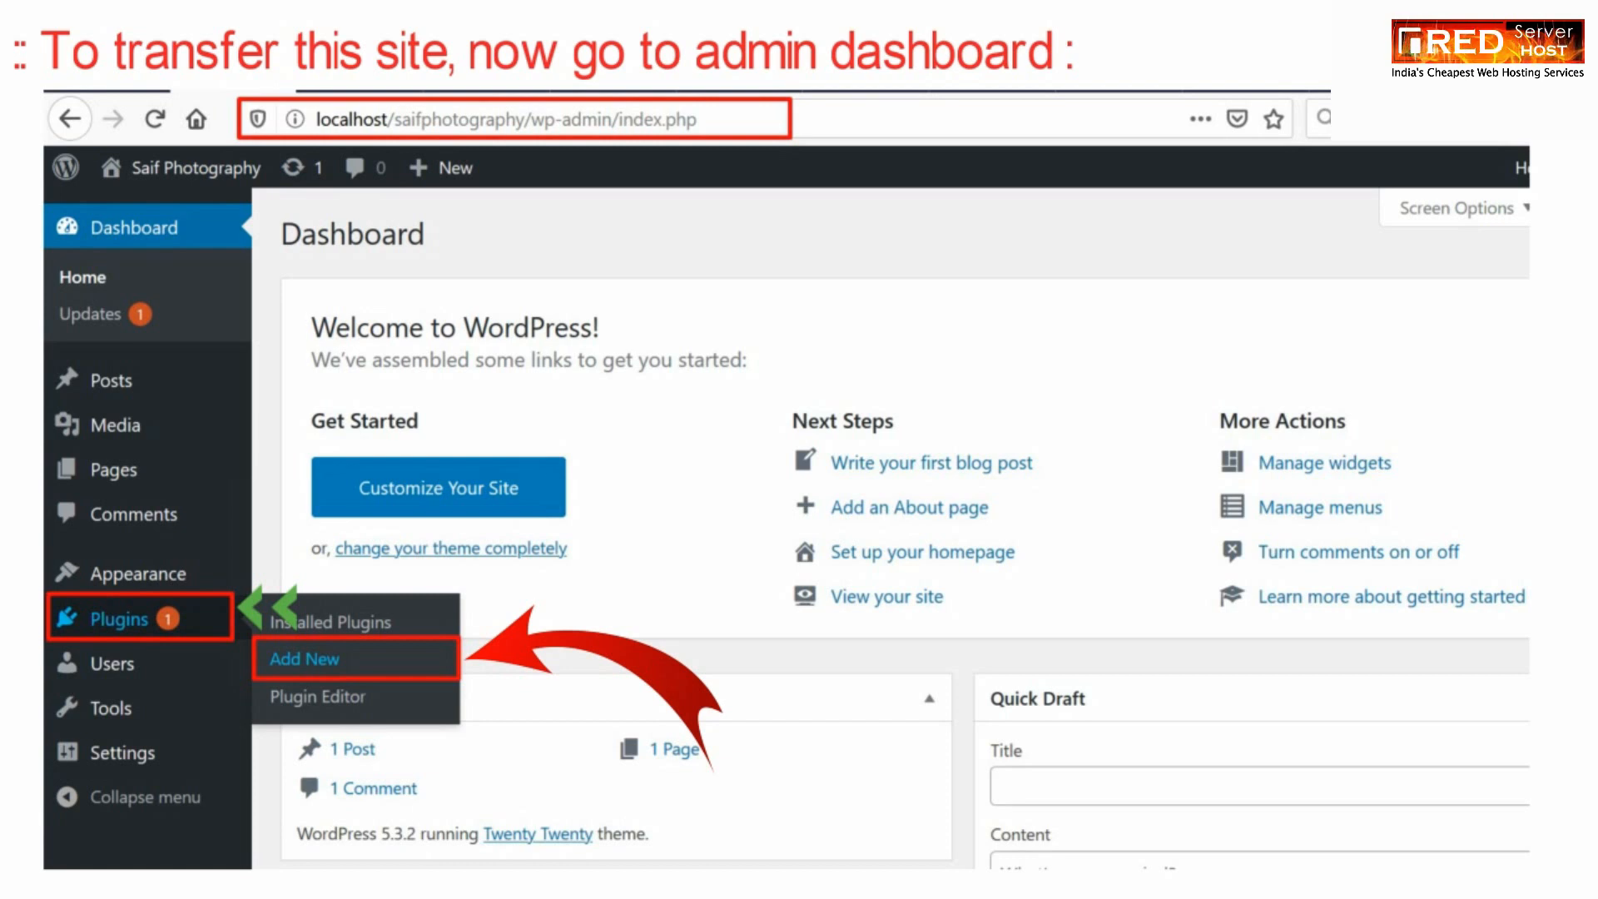
# - Search for 'All-in-One WP Migration' under Add New Plugins and install it on localhost
pyautogui.click(304, 658)
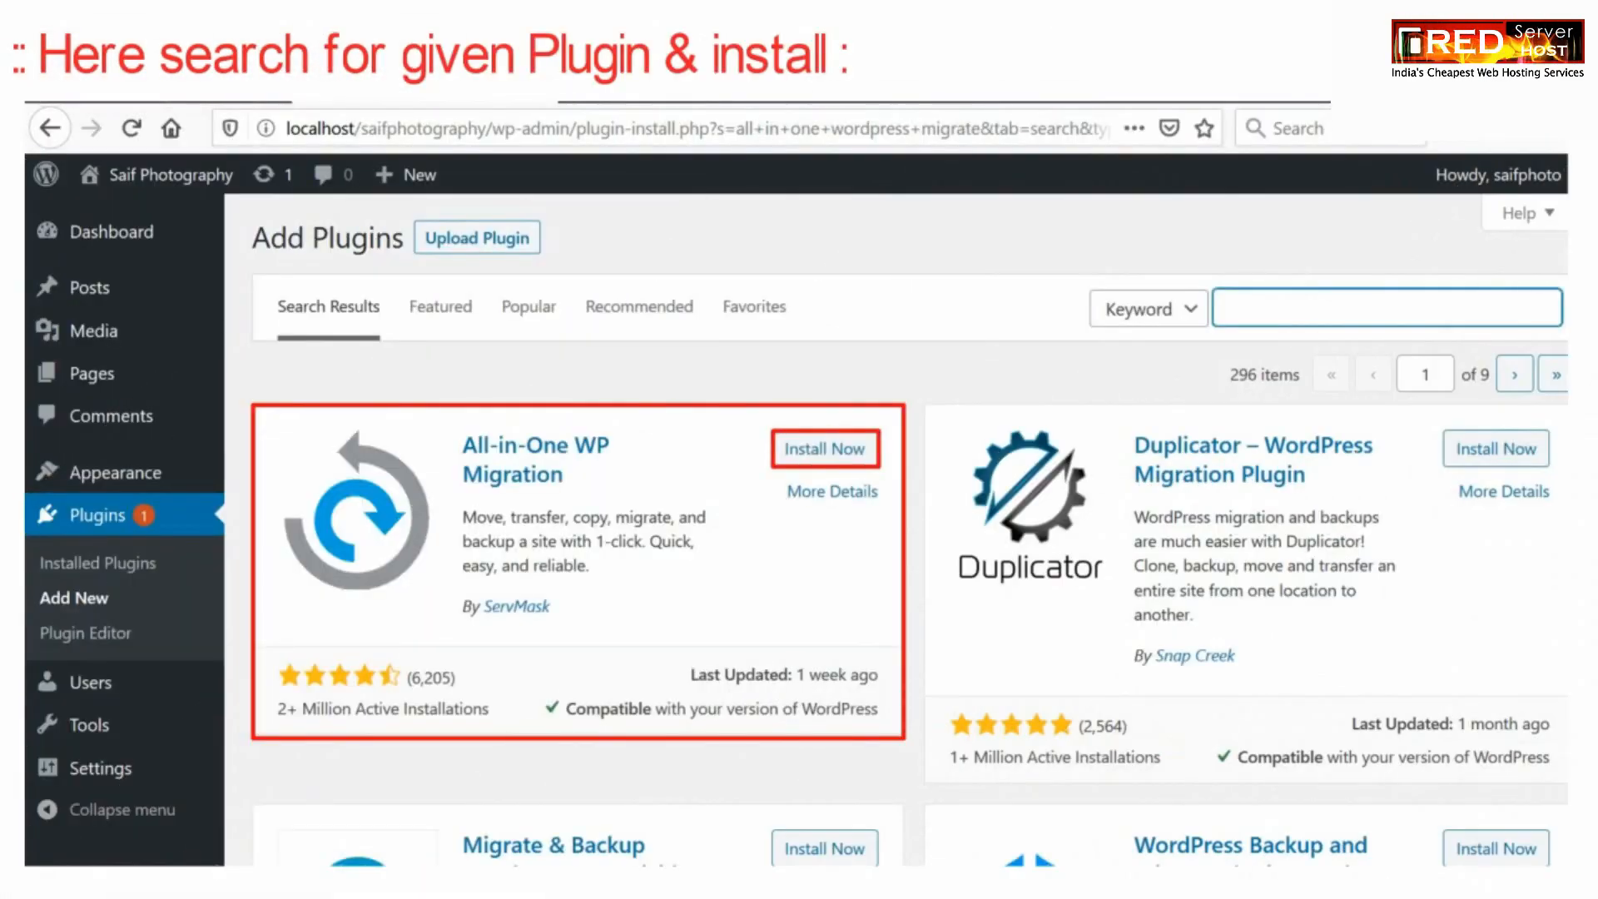
pyautogui.write('All-in-One WP Migration')
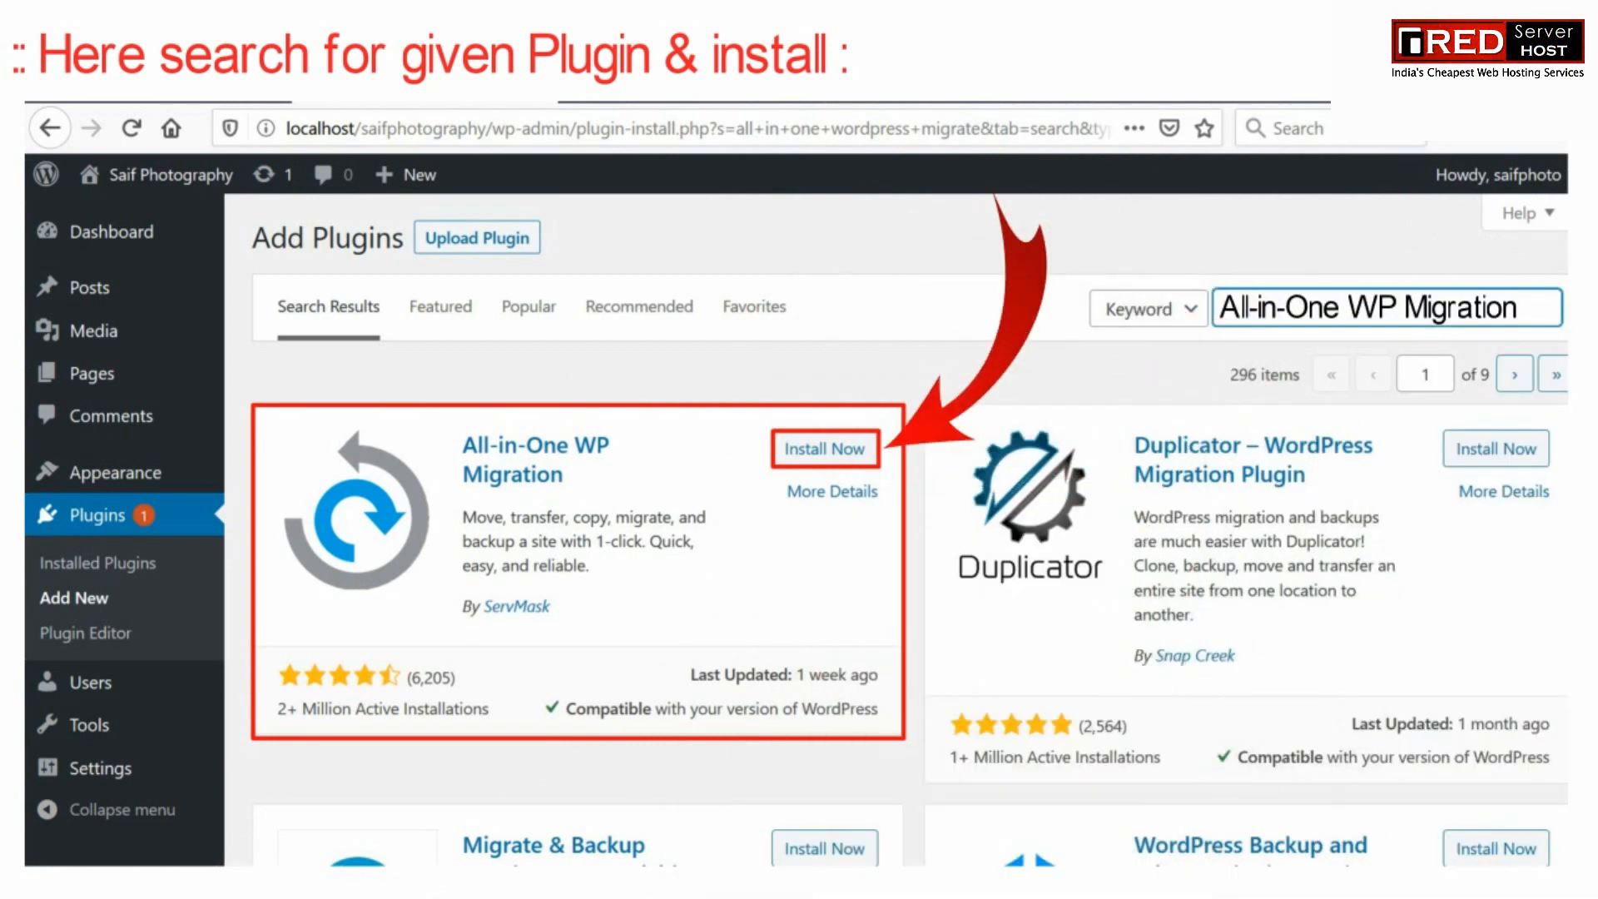
pyautogui.click(825, 448)
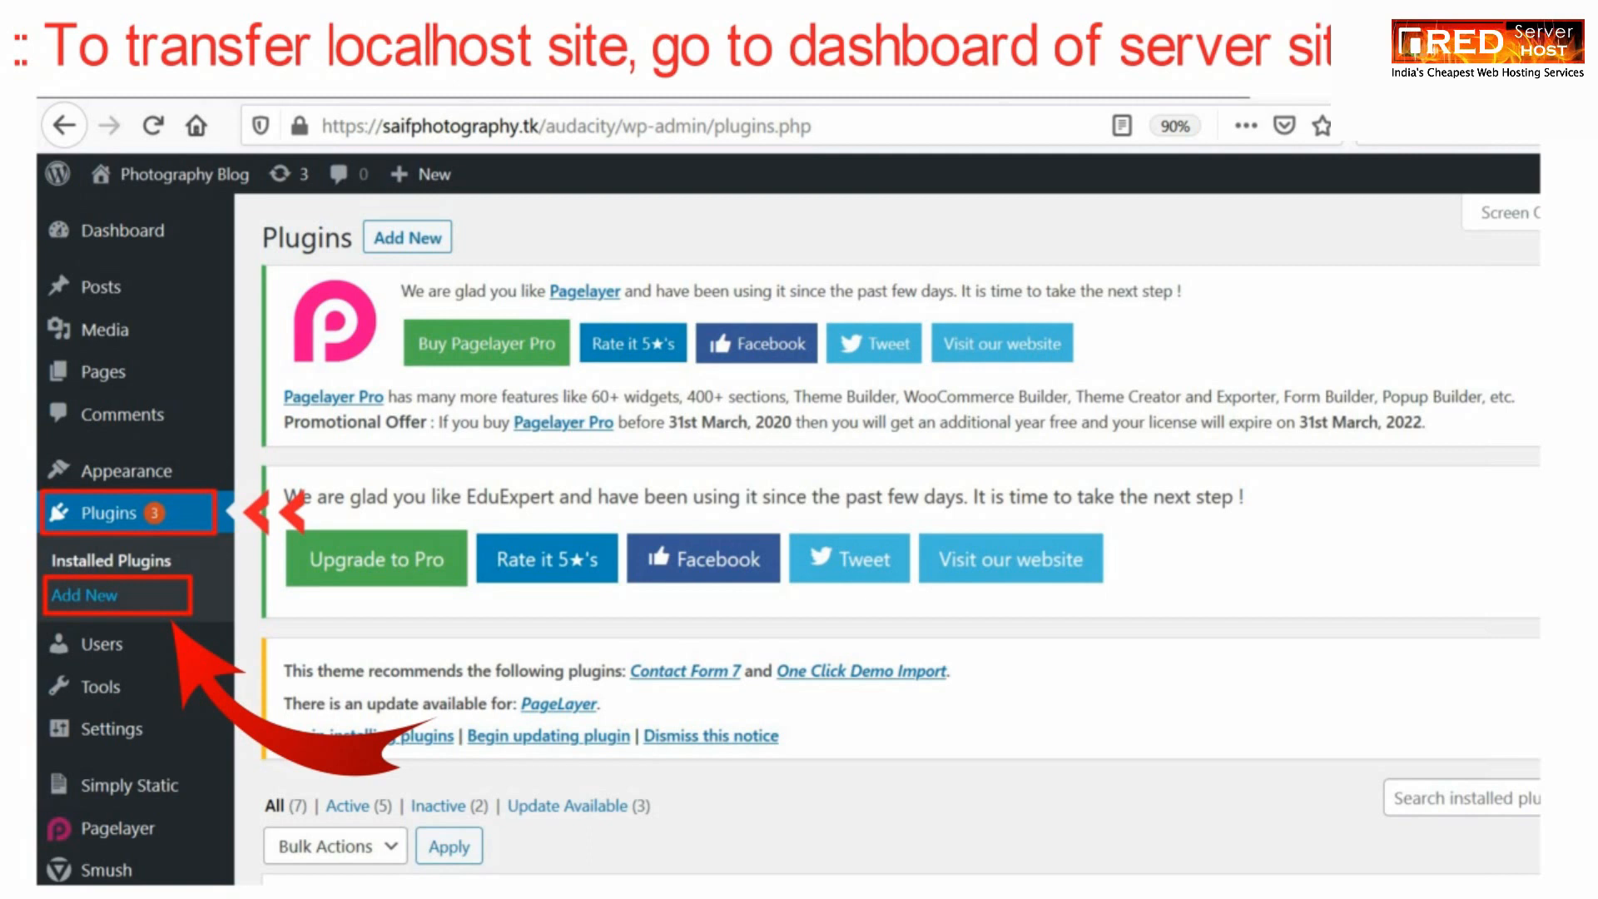
# - Search the server site's Add New Plugins page for 'All in One WP Migration'
pyautogui.click(83, 596)
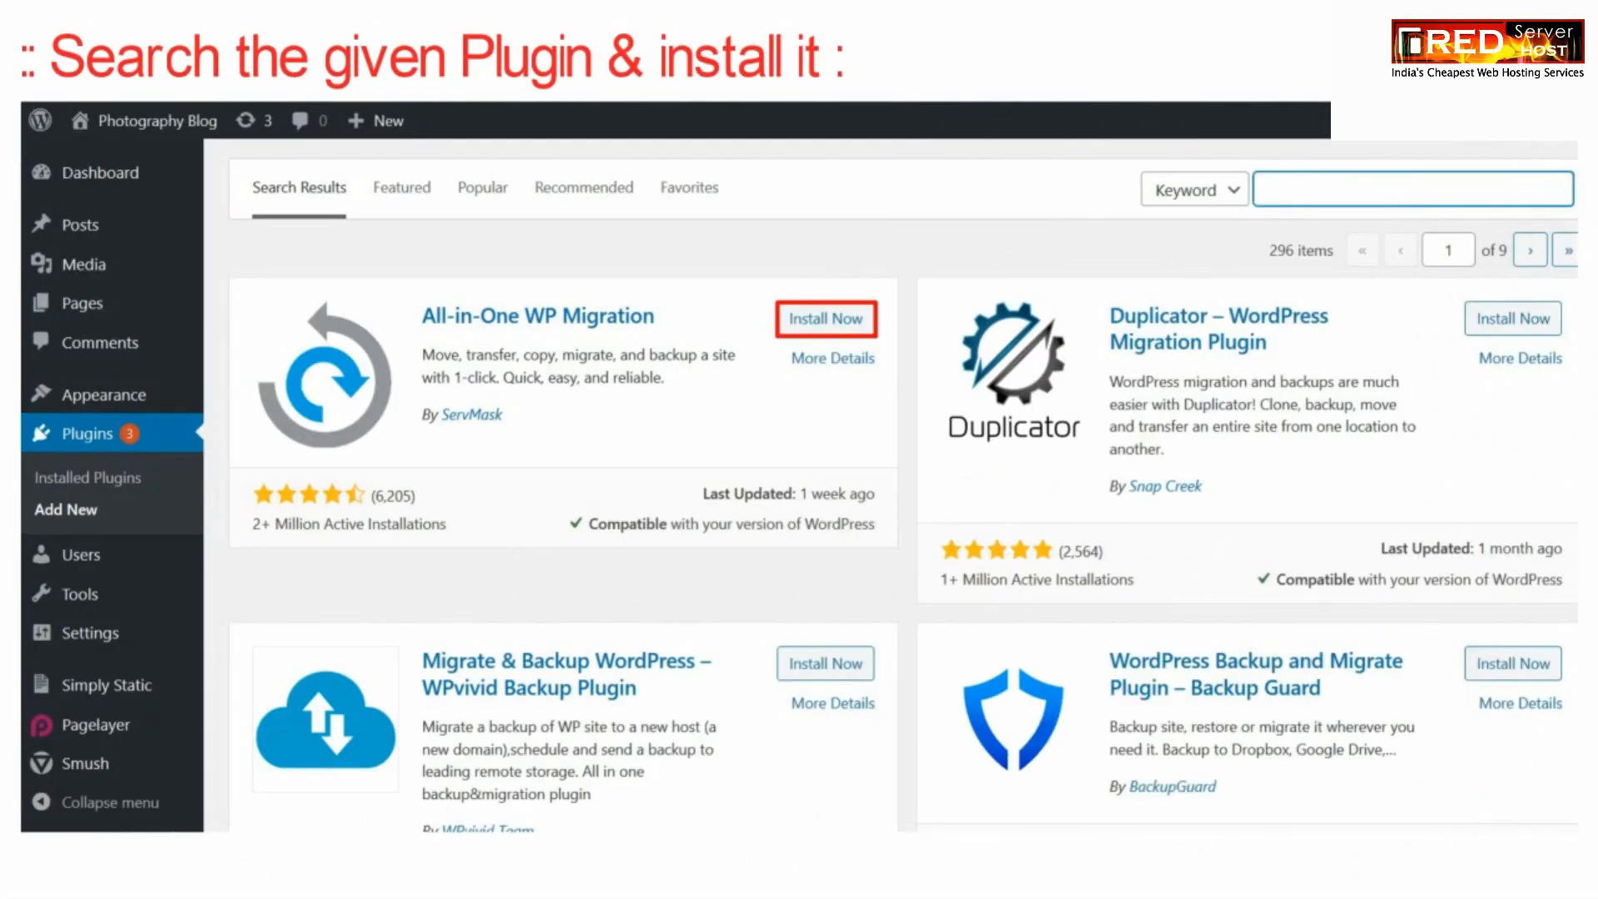
pyautogui.write('All in One WP Migration')
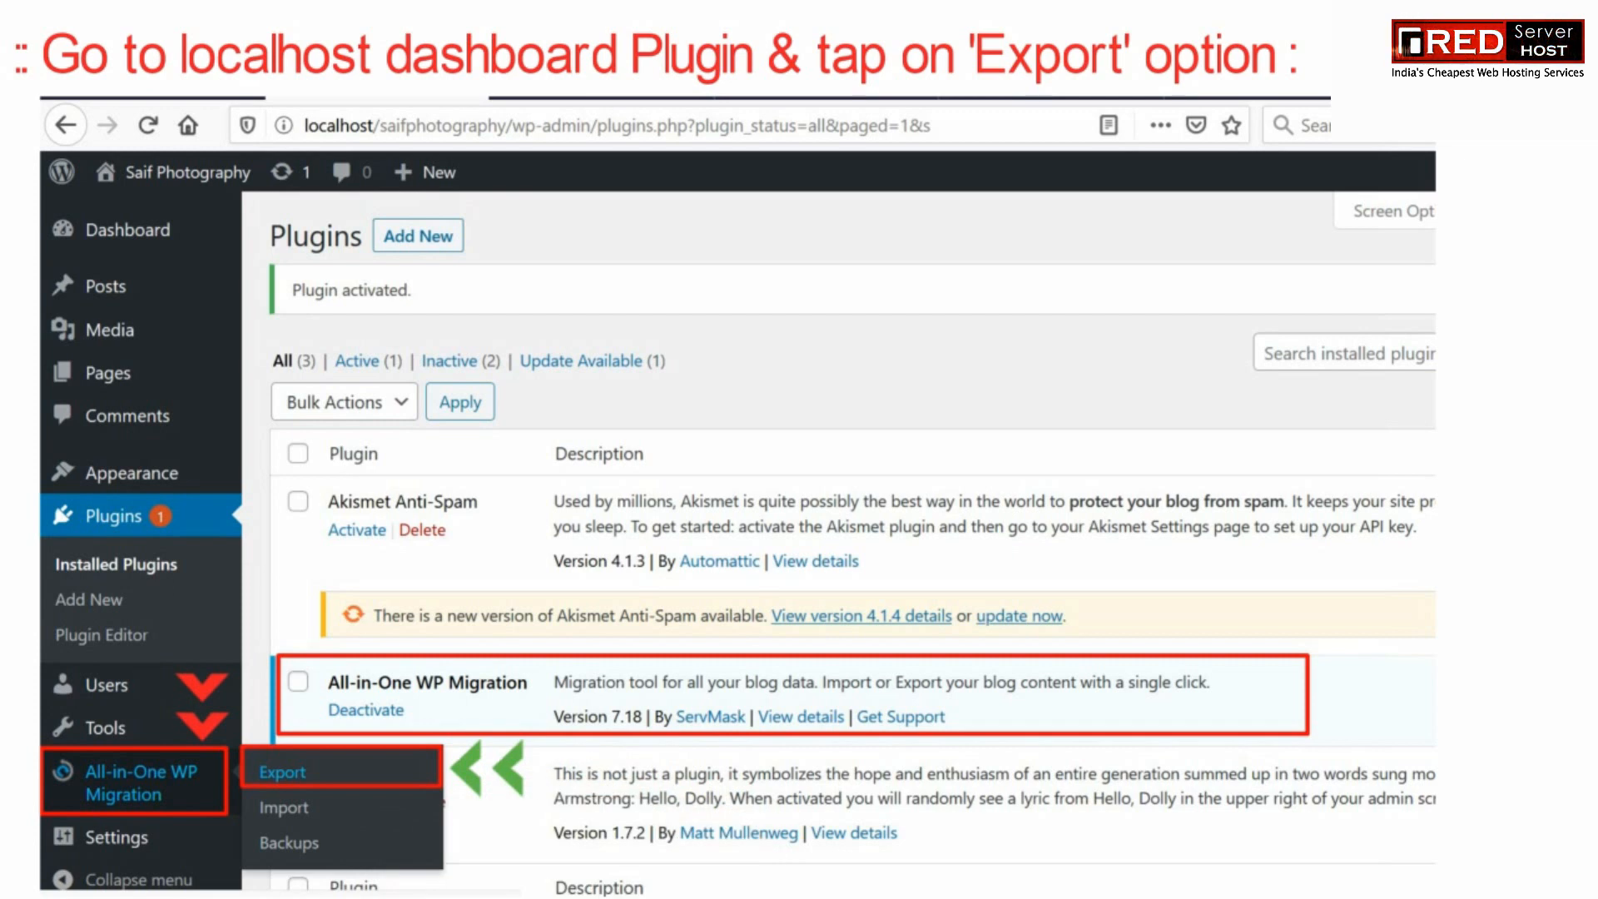
# - Export the localhost site to a file and download the 6.1 MB .wpress backup
pyautogui.click(283, 770)
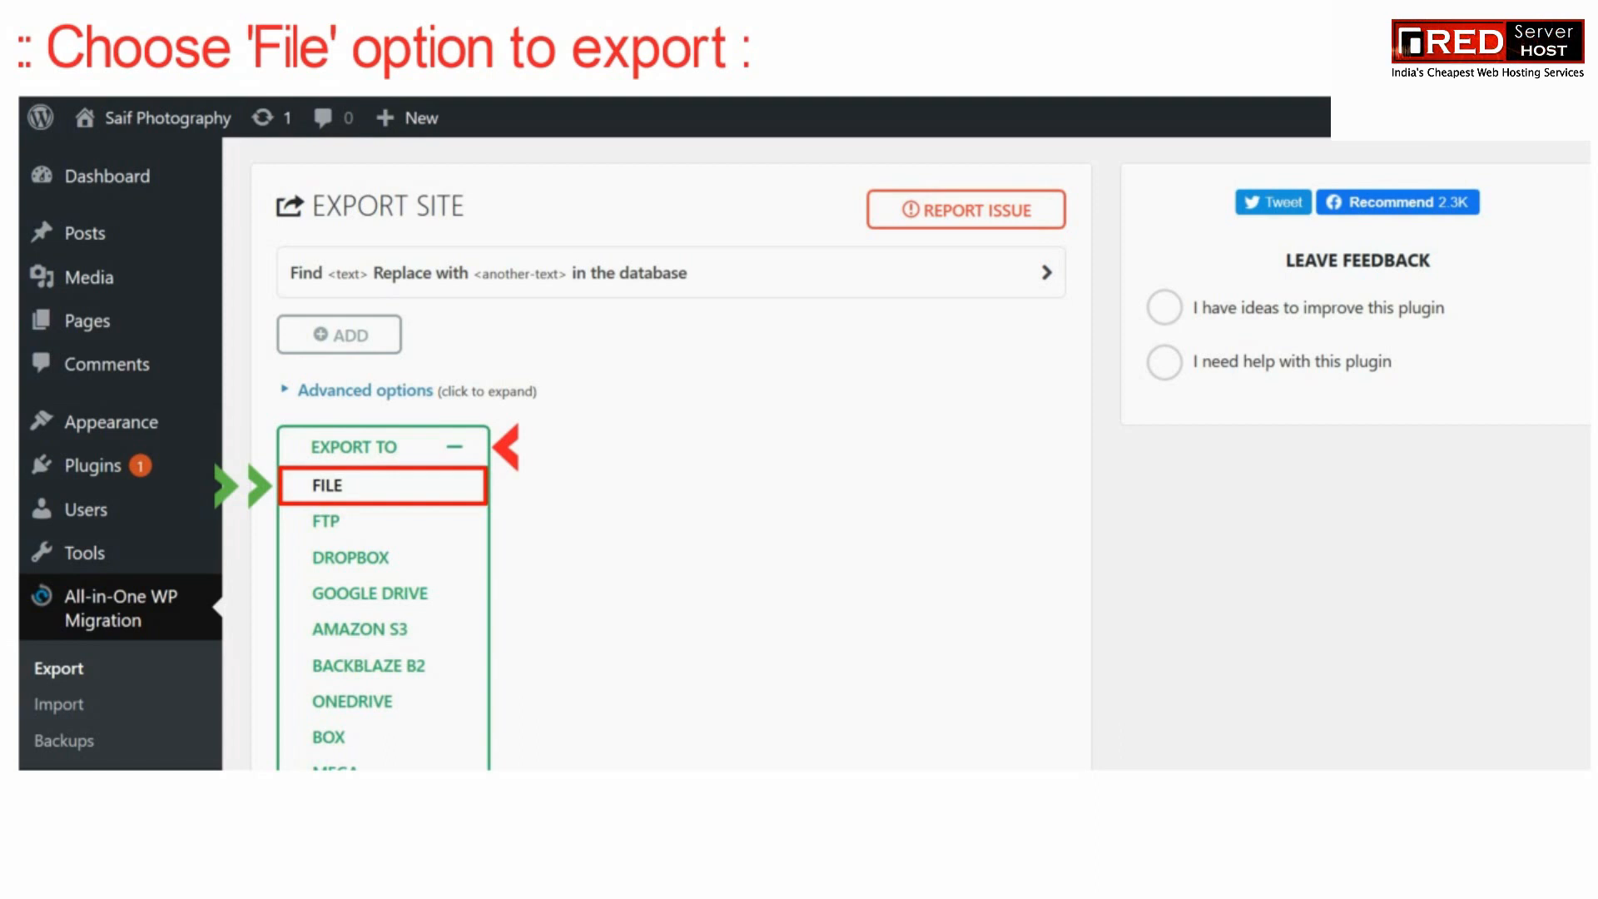
pyautogui.click(382, 486)
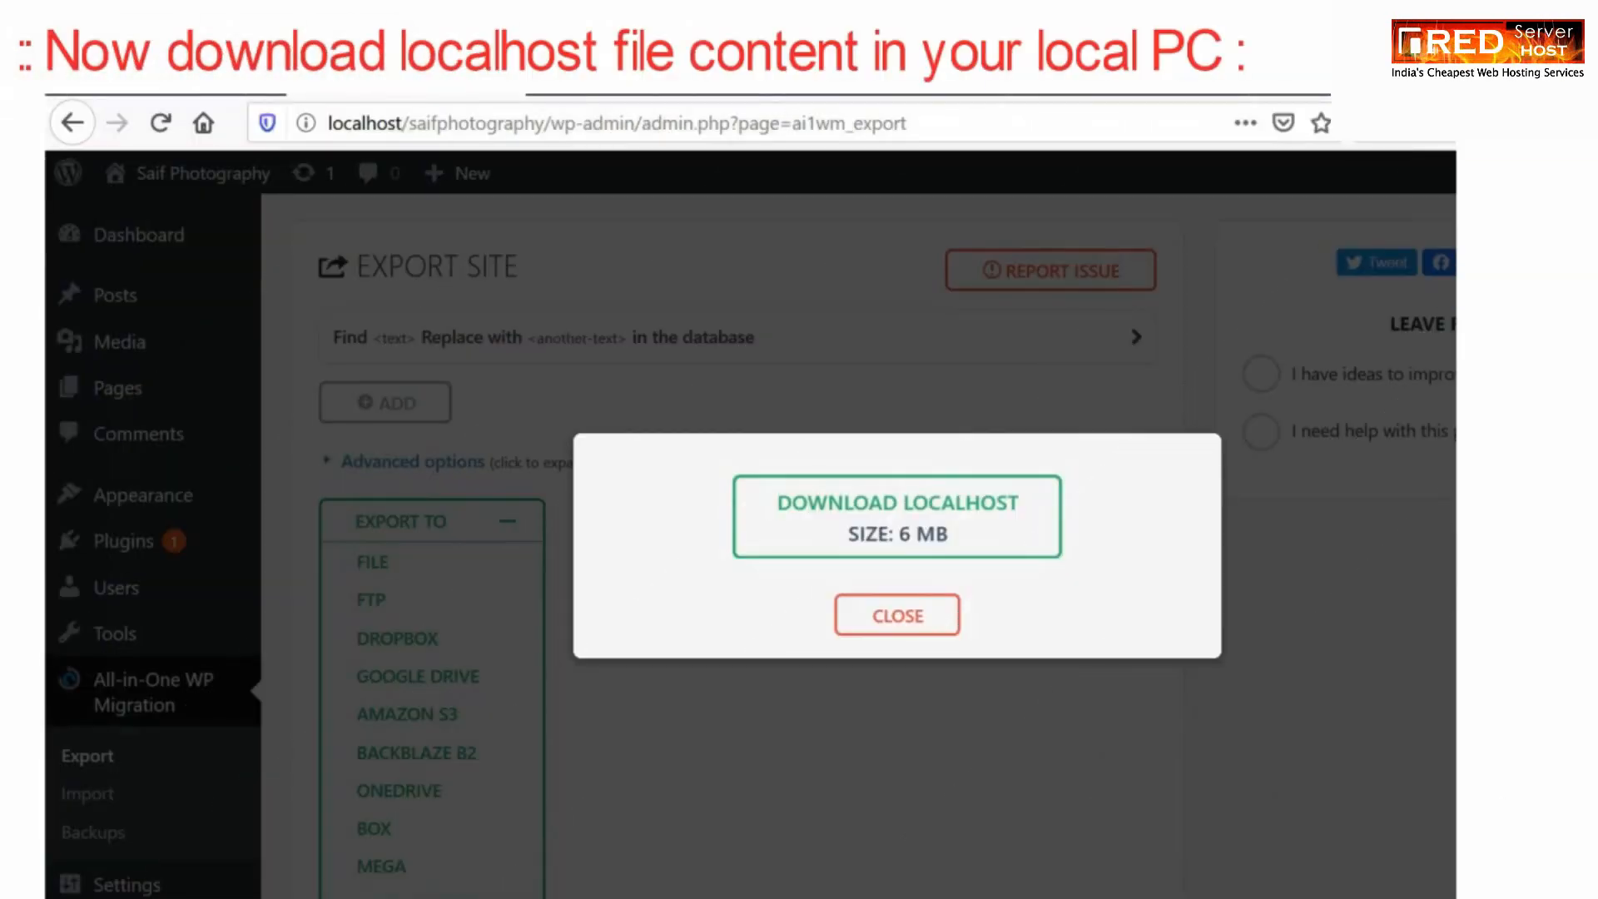
pyautogui.click(895, 504)
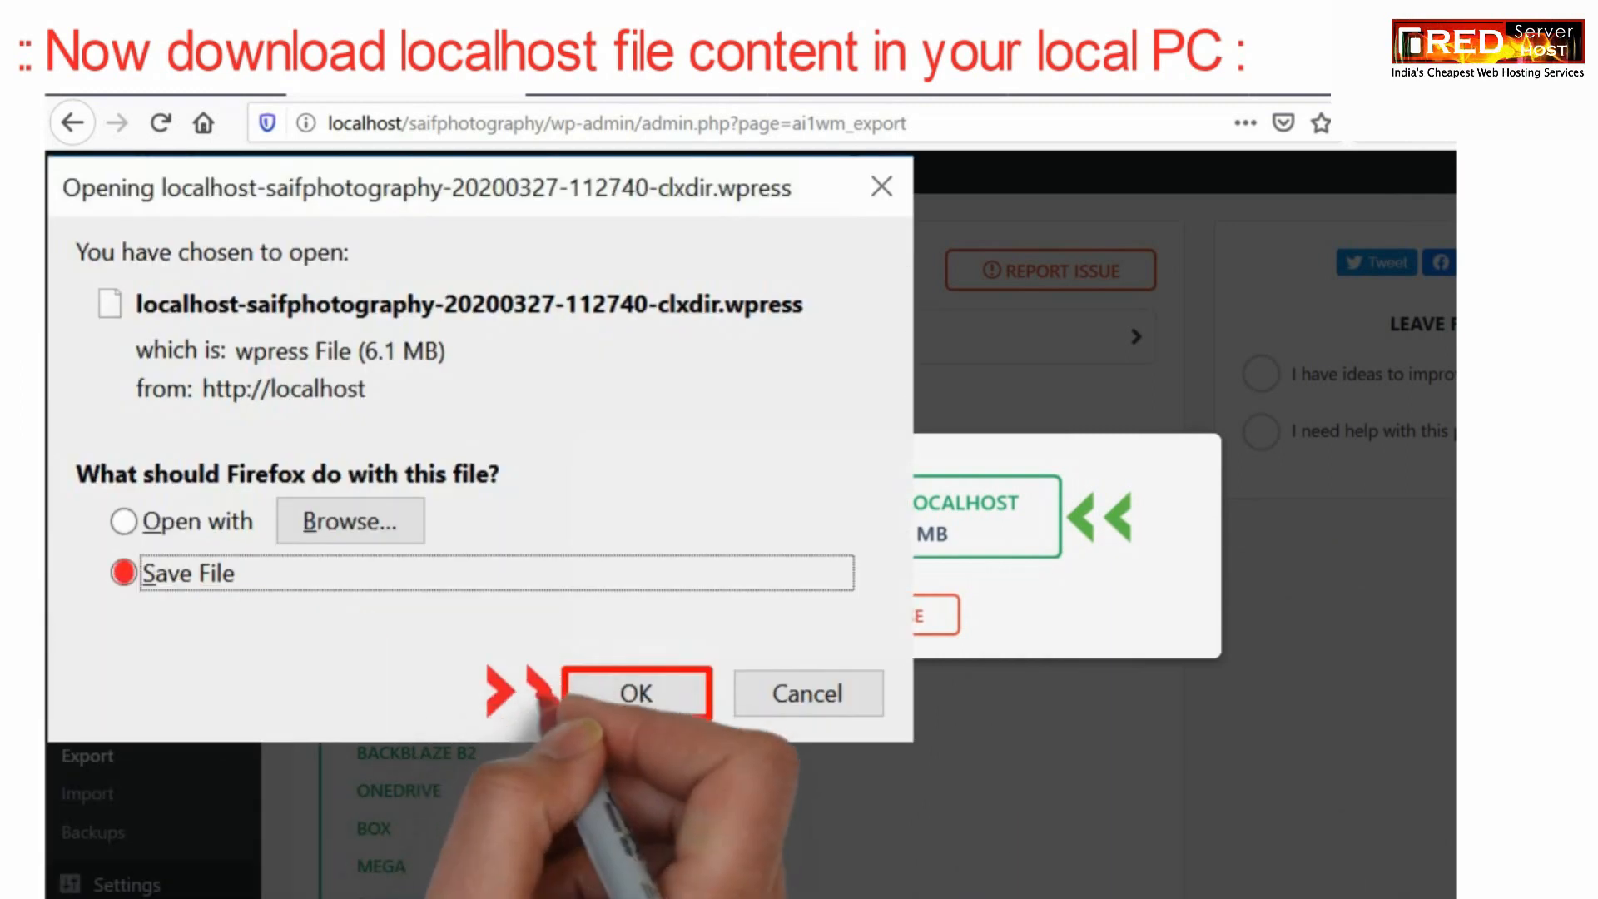
pyautogui.moveTo(635, 694)
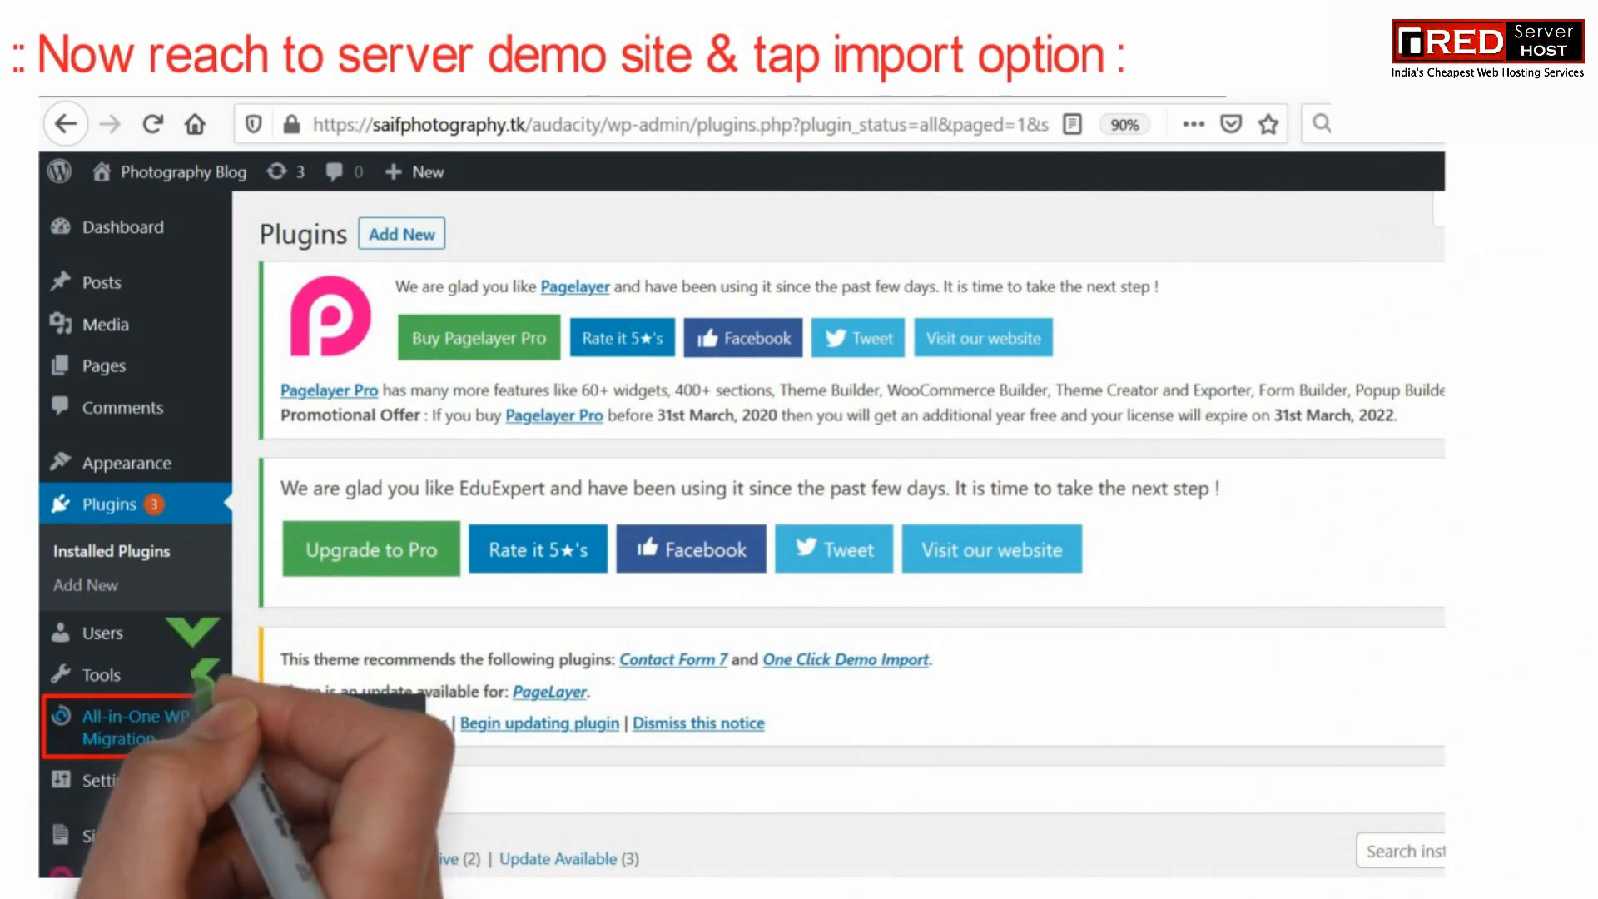
# - Import the localhost .wpress file on the server site and confirm overwriting its content
pyautogui.click(132, 716)
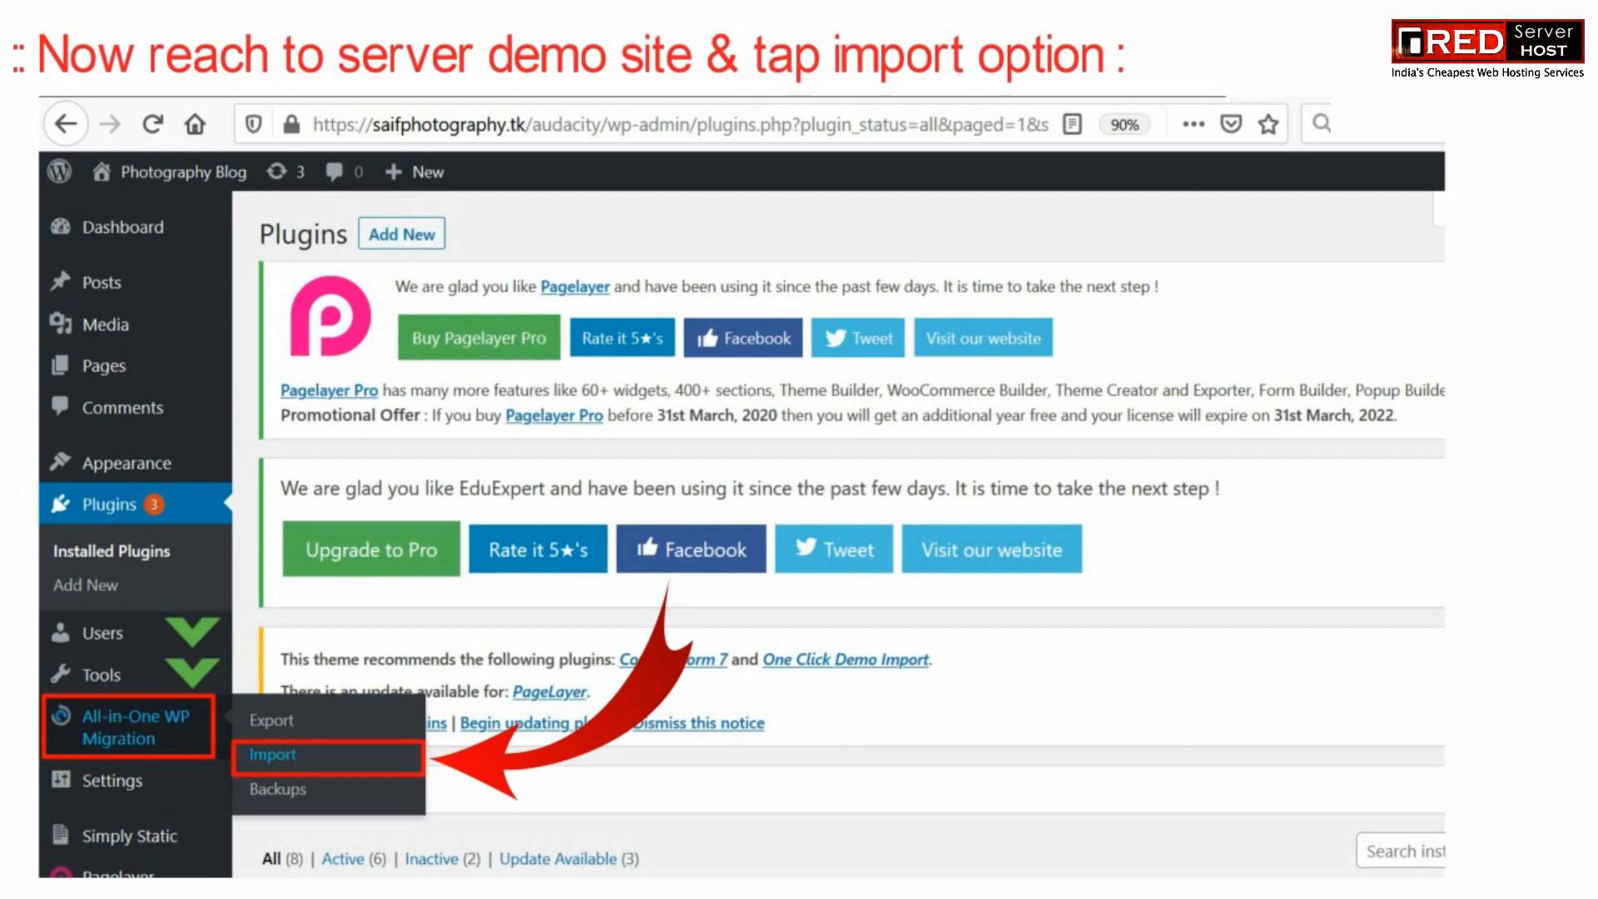
pyautogui.click(272, 754)
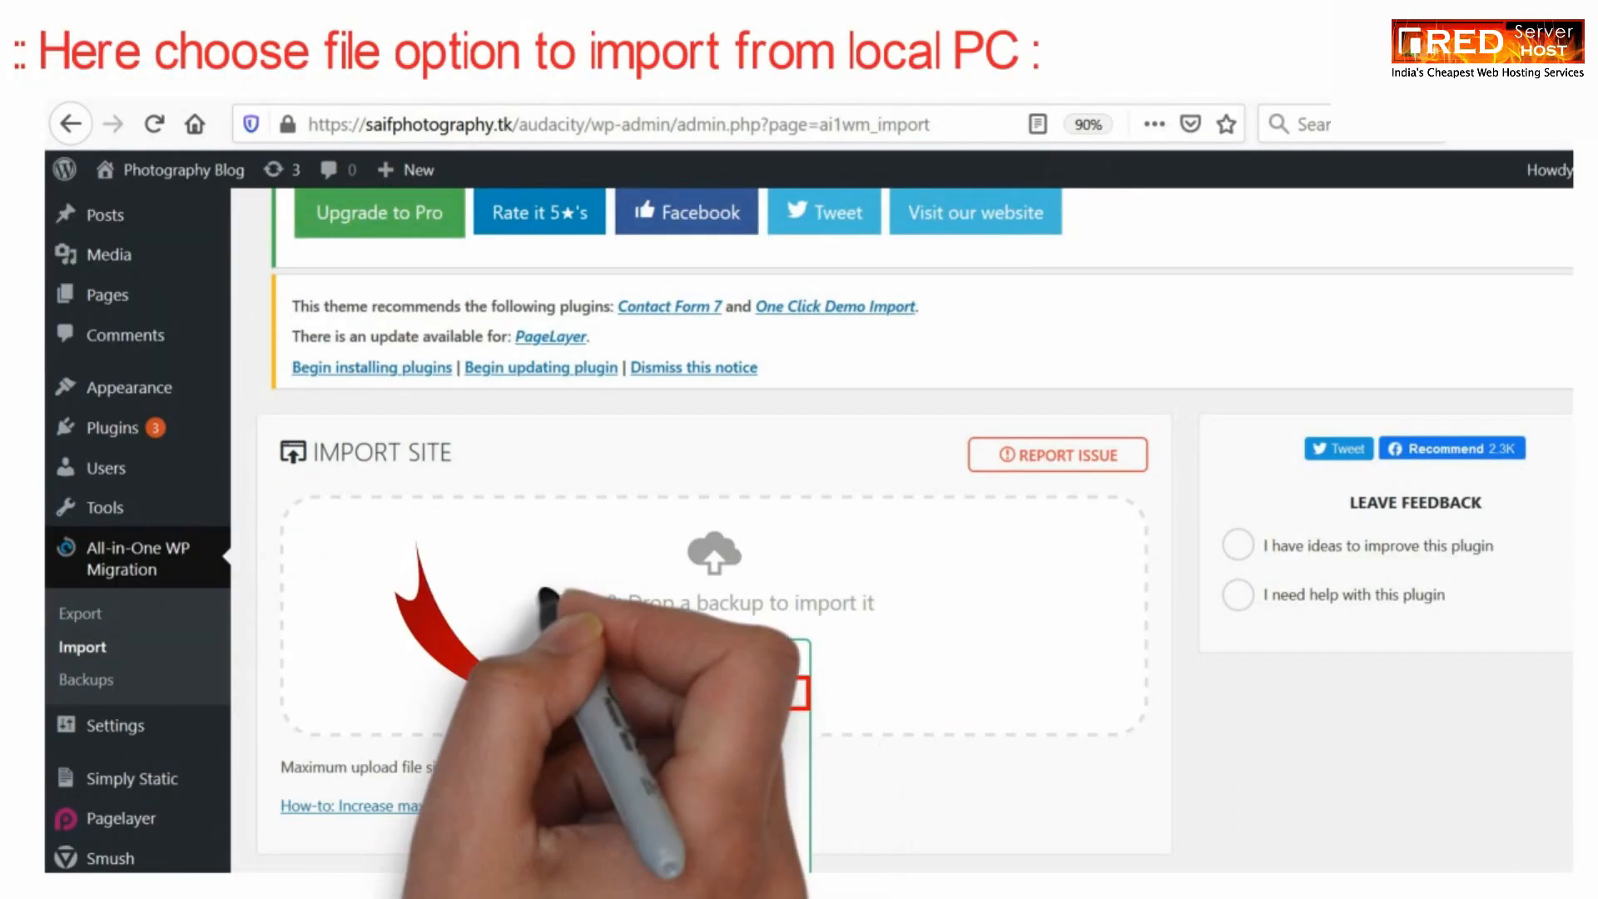
pyautogui.click(713, 693)
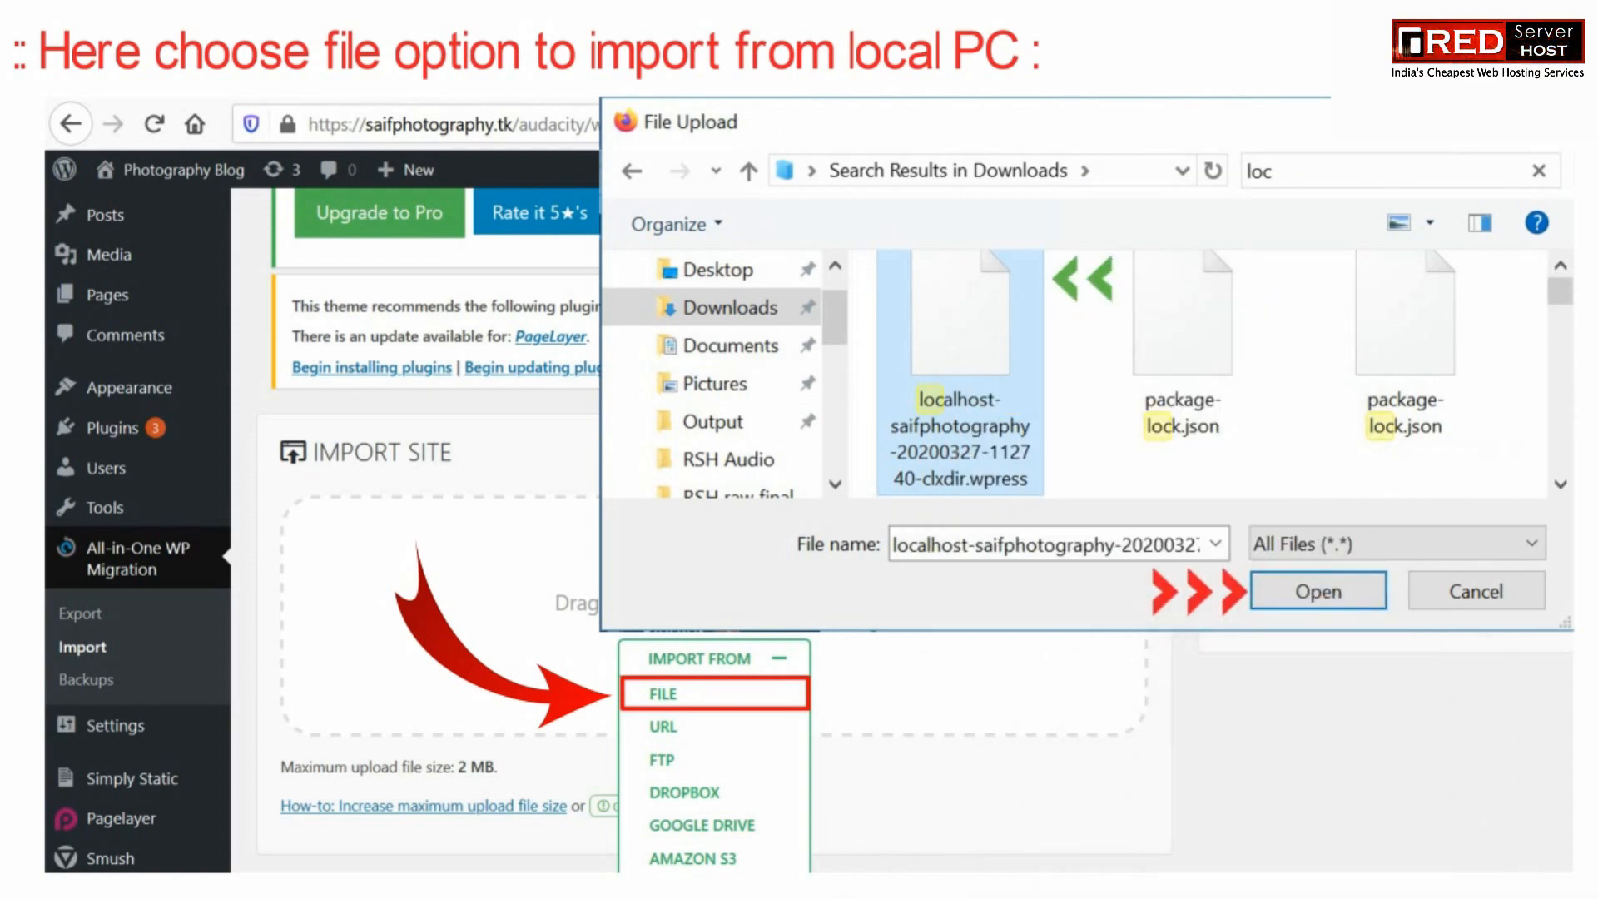
pyautogui.click(1317, 591)
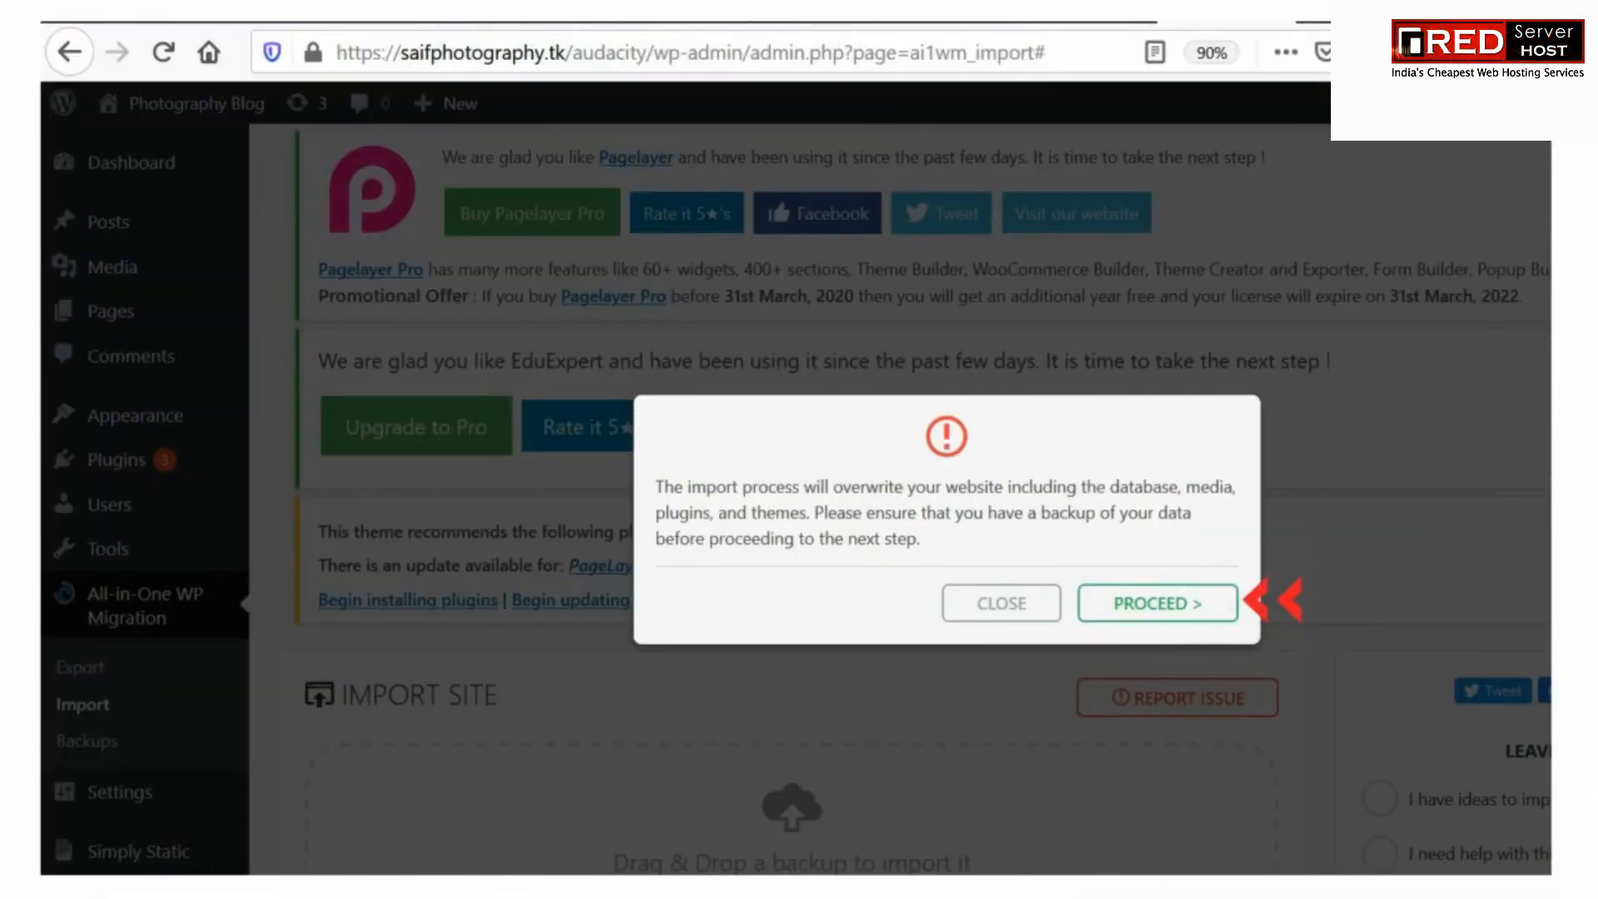
pyautogui.click(1157, 602)
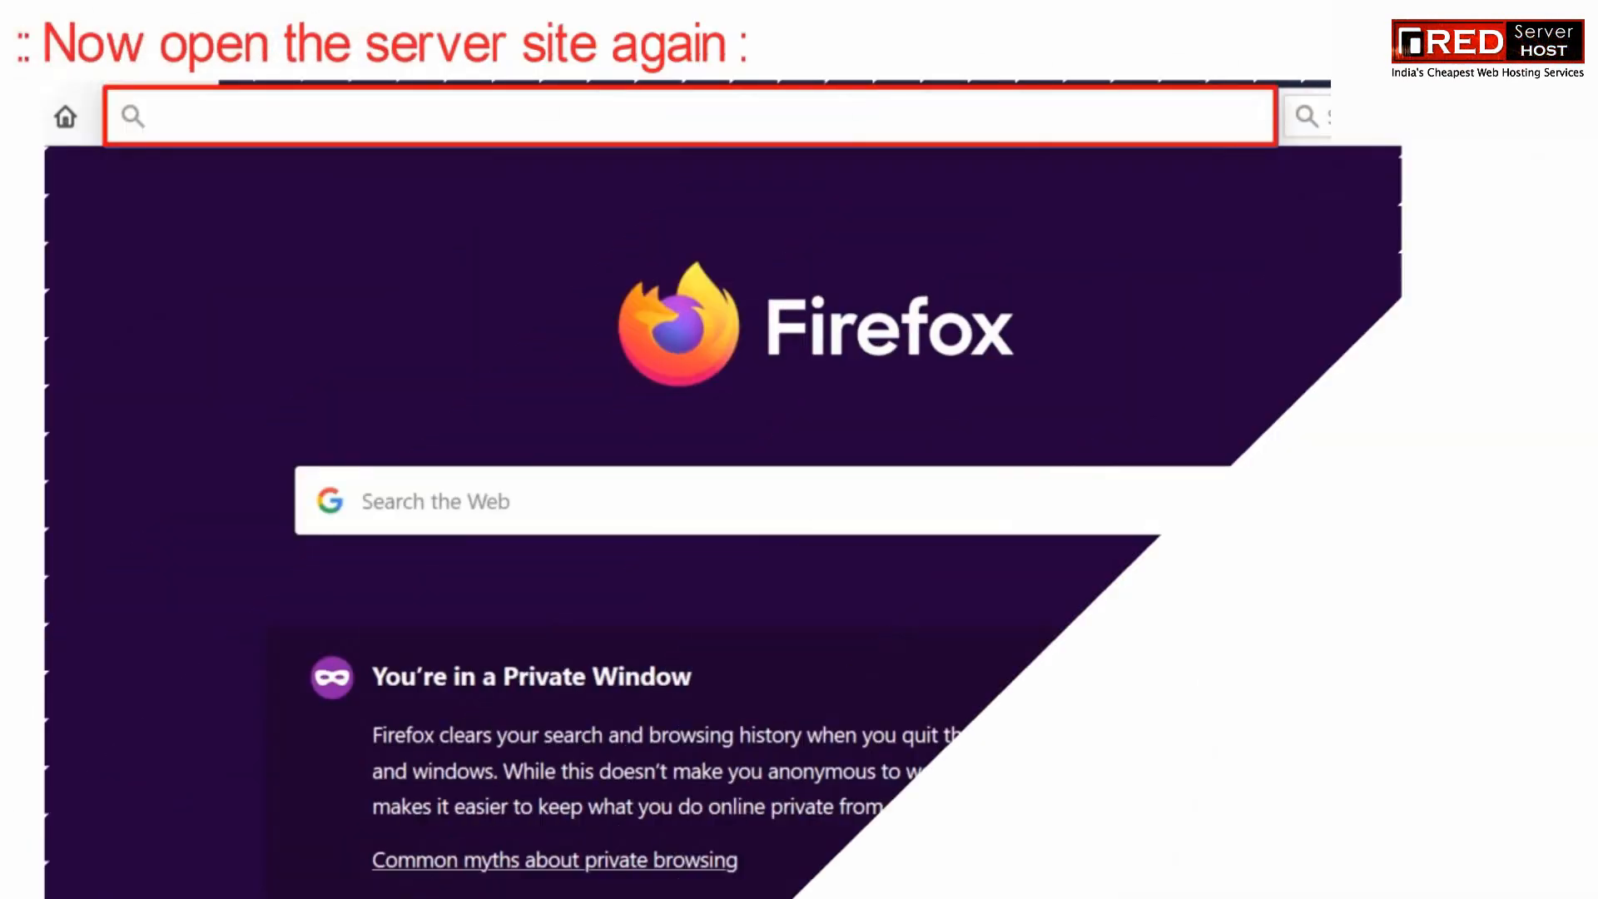
pyautogui.write('https://saifphotography.tk/audacity')
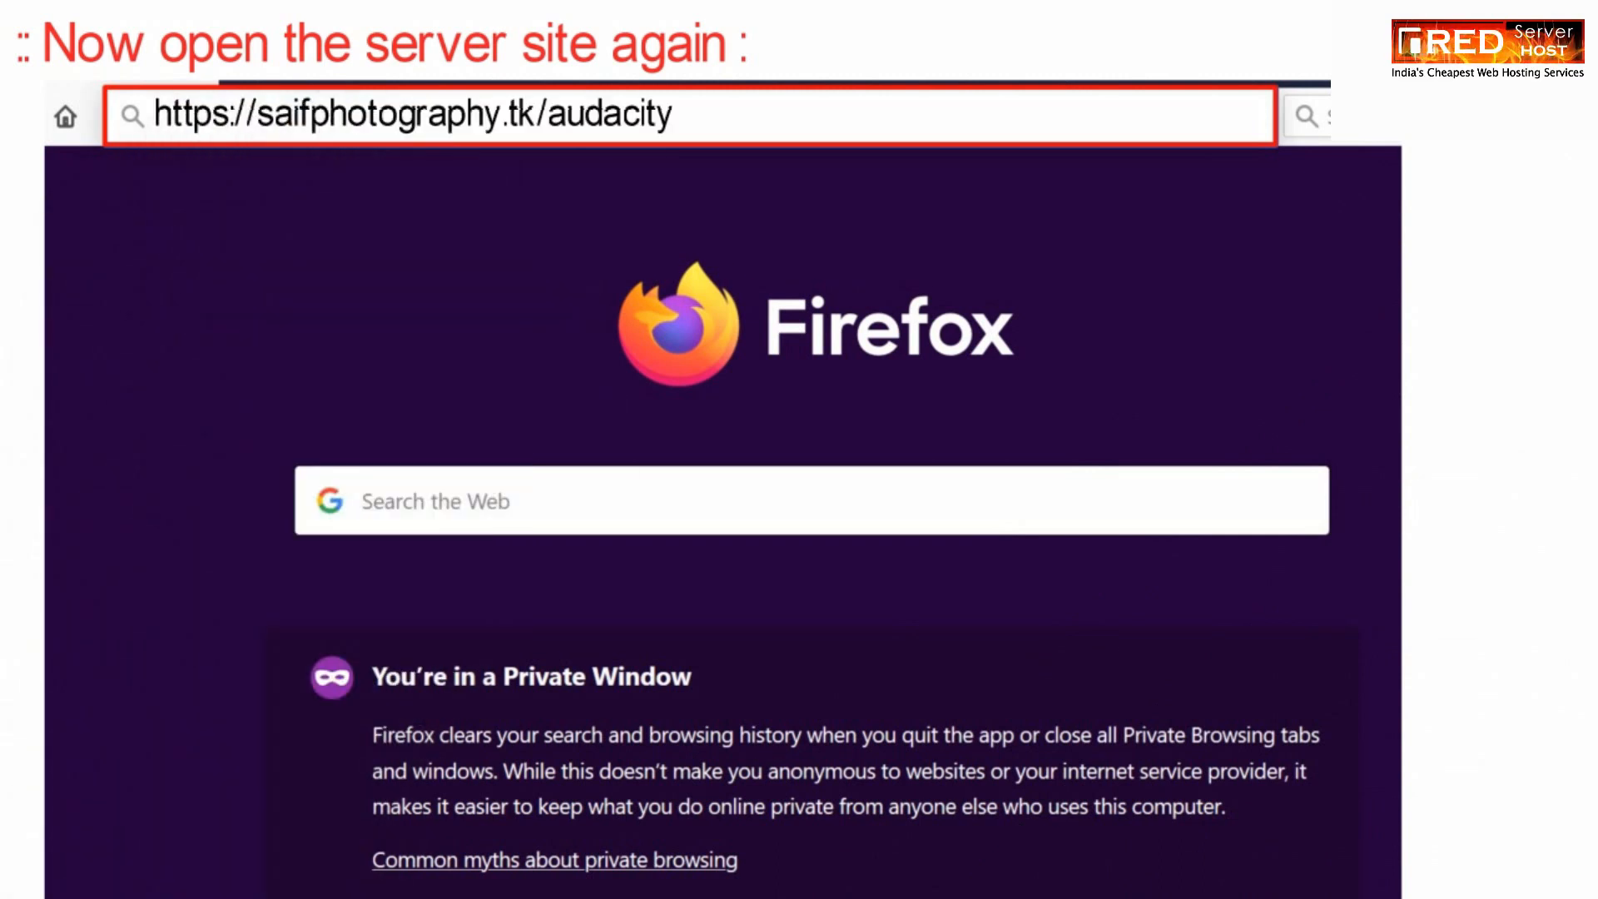
pyautogui.press('Return')
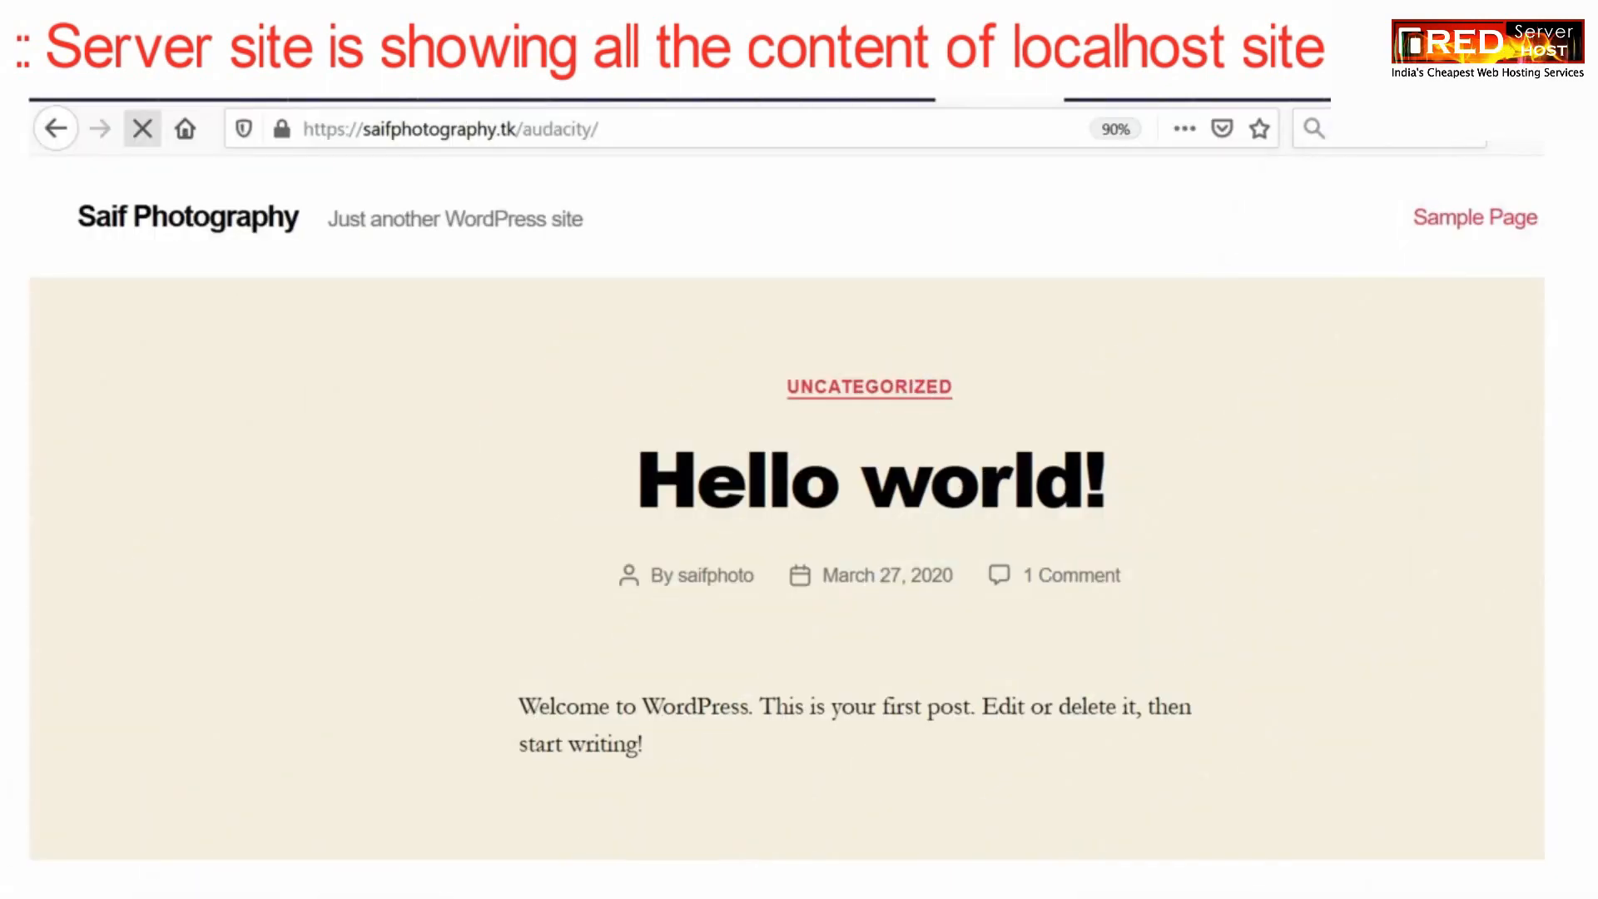